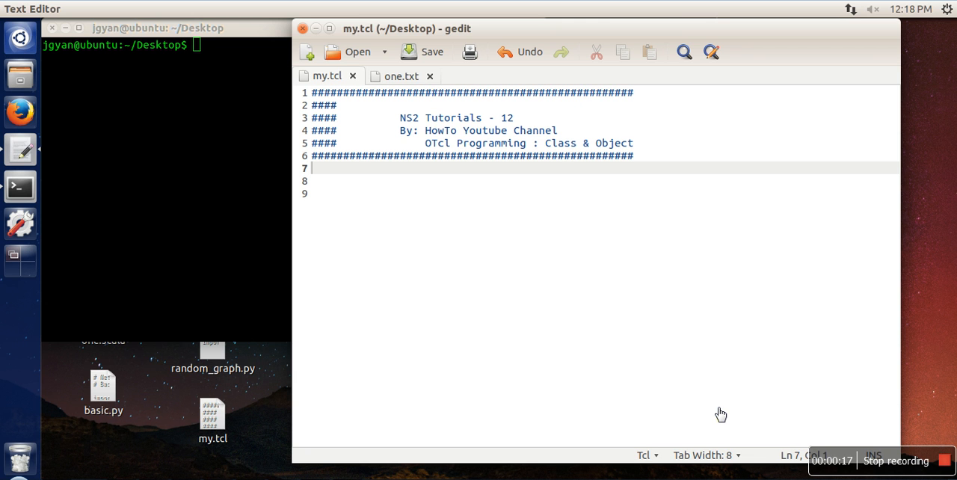
mouse_move(479, 226)
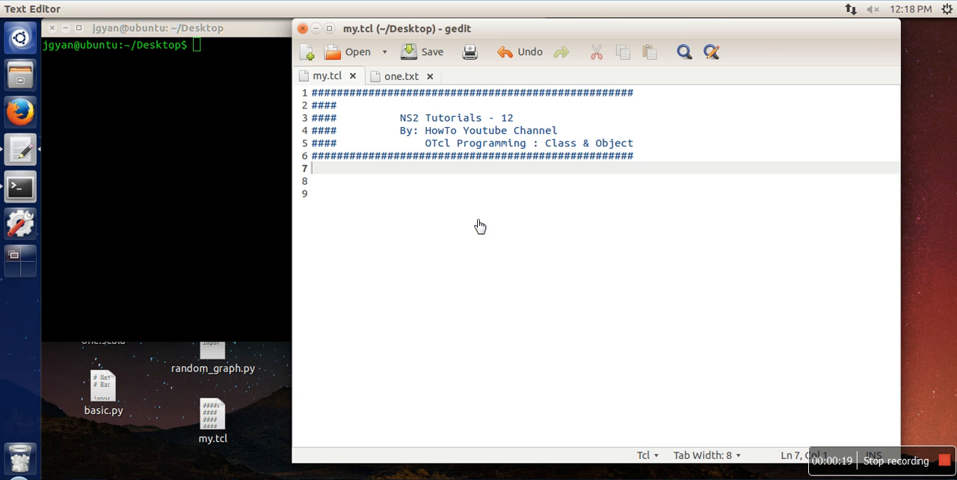
mouse_move(436, 241)
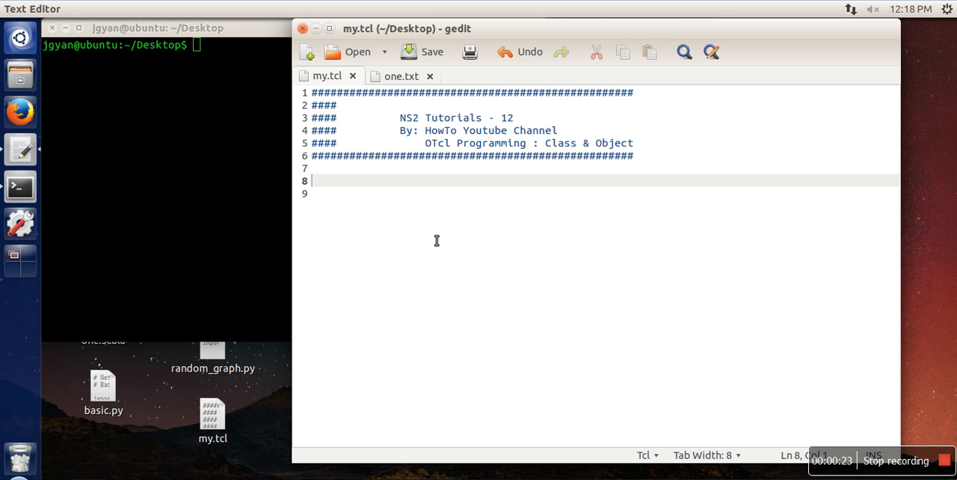
Write 'Class Student' on line 8 of my.tcl and save the script.
text(c)
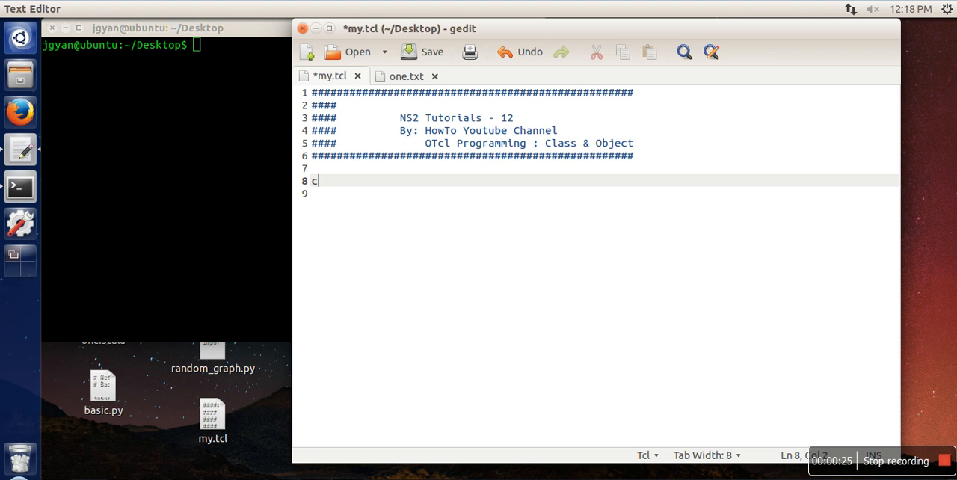
text(lass)
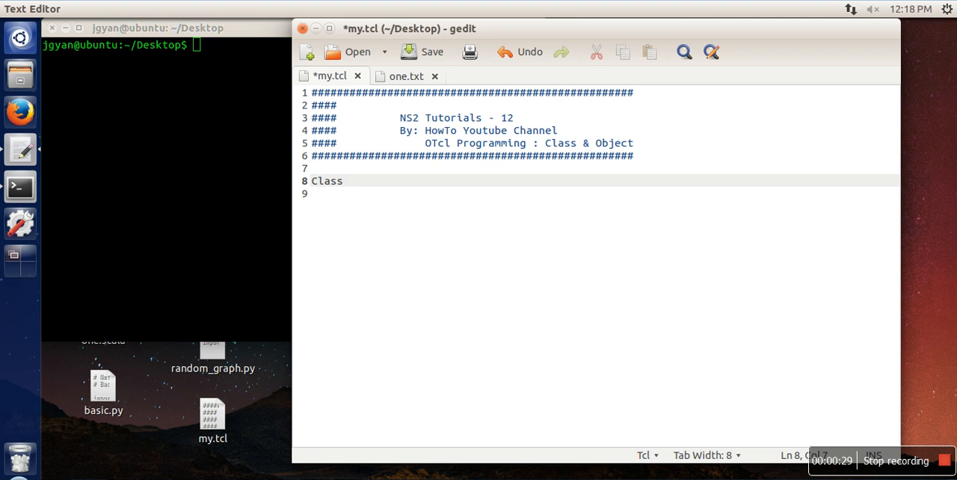
text(Studne)
click(166, 45)
text(ns my.tcl)
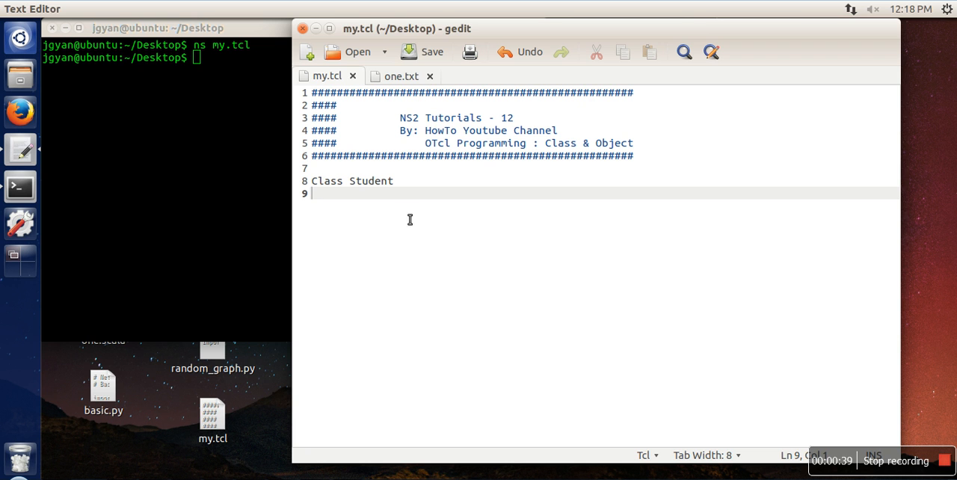
mouse_move(404, 227)
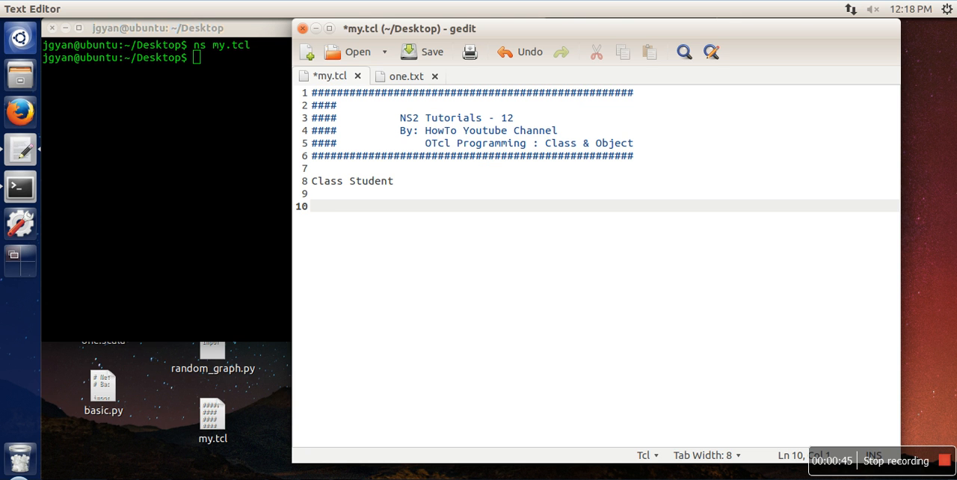
Add the line 'Student ob1' creating an object of the Student class.
text(St)
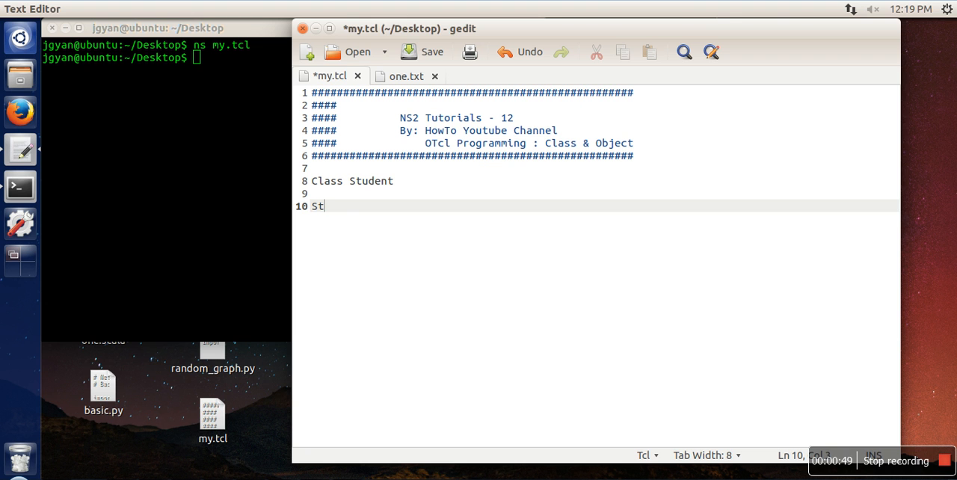
text(udent)
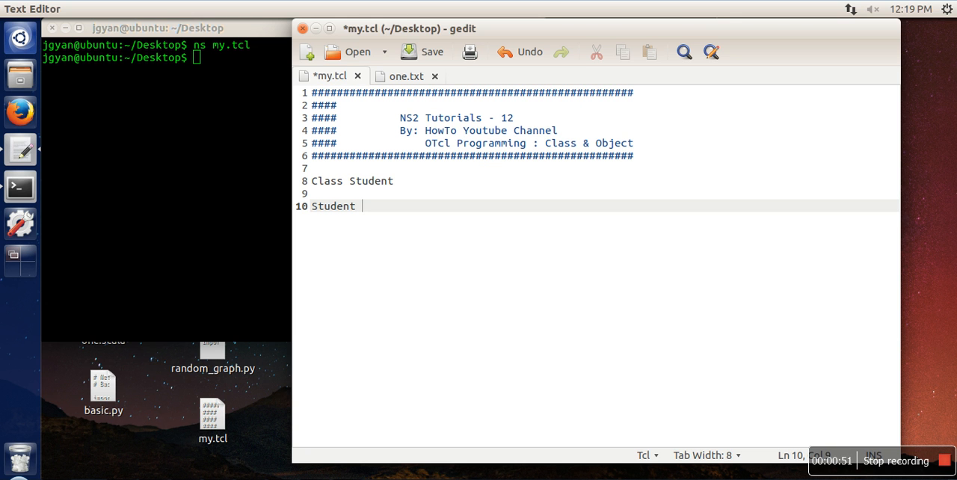
text(ob1)
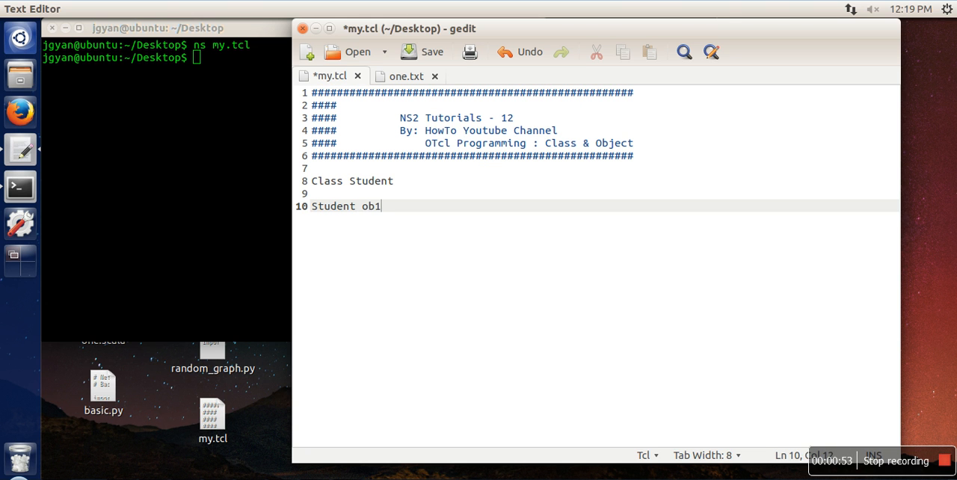
mouse_move(412, 187)
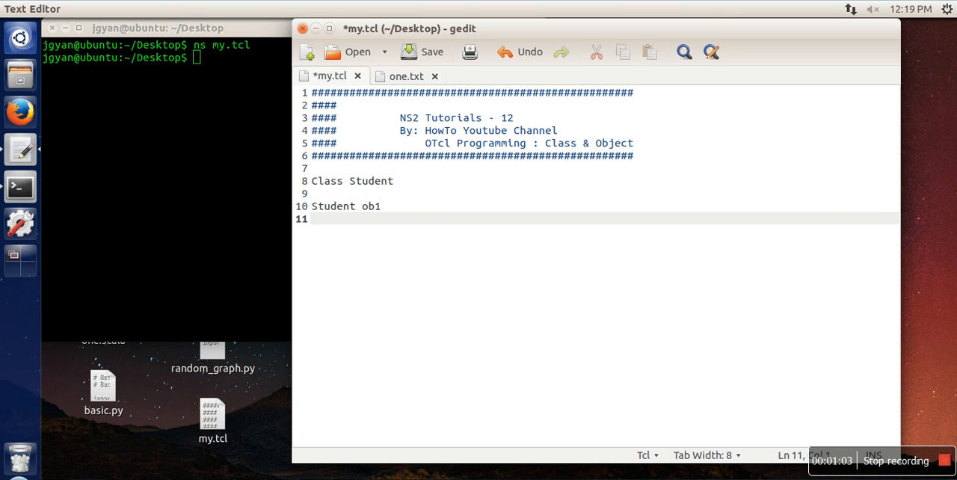
Set ob1's instance variables: name "raj", roll 1234 and city "delhi".
text(ob1)
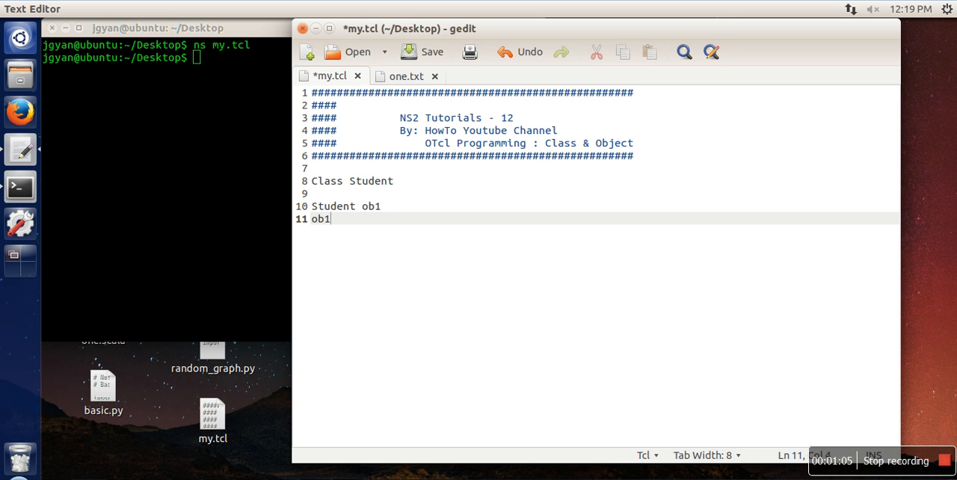
text(set)
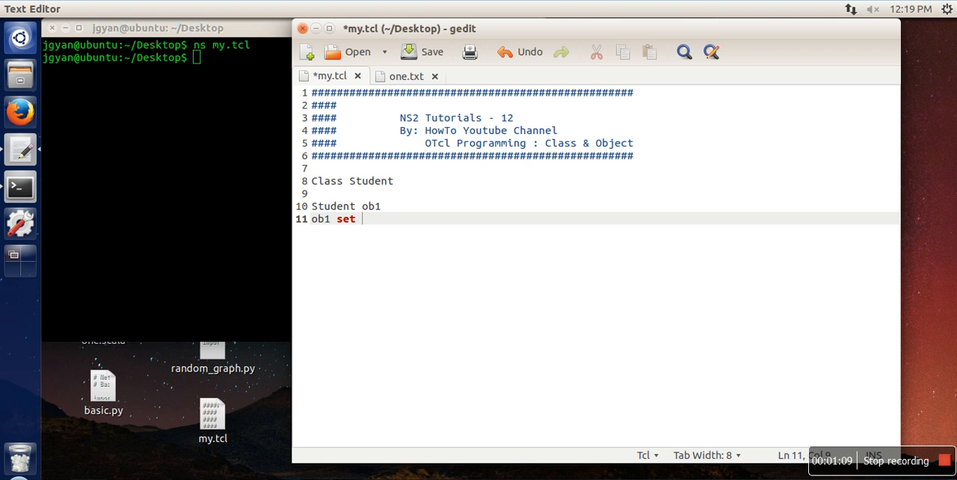
text(name ")
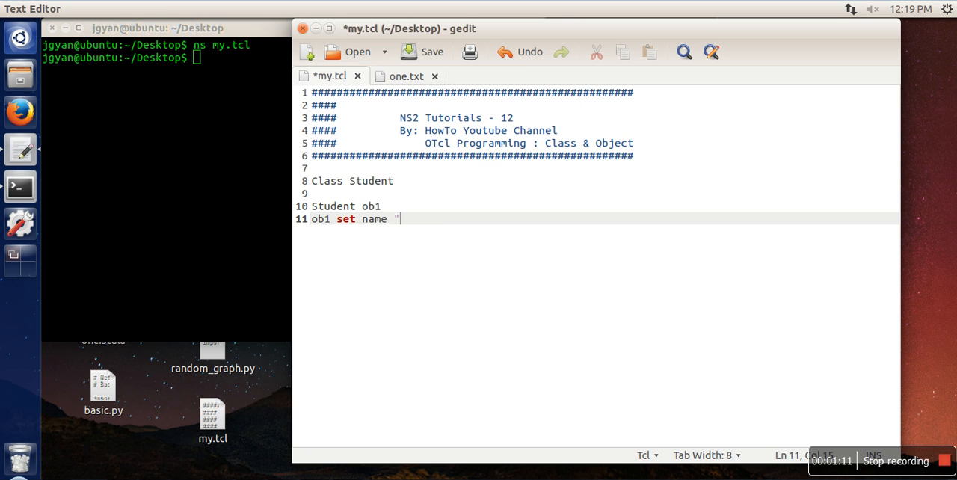
text(raj")
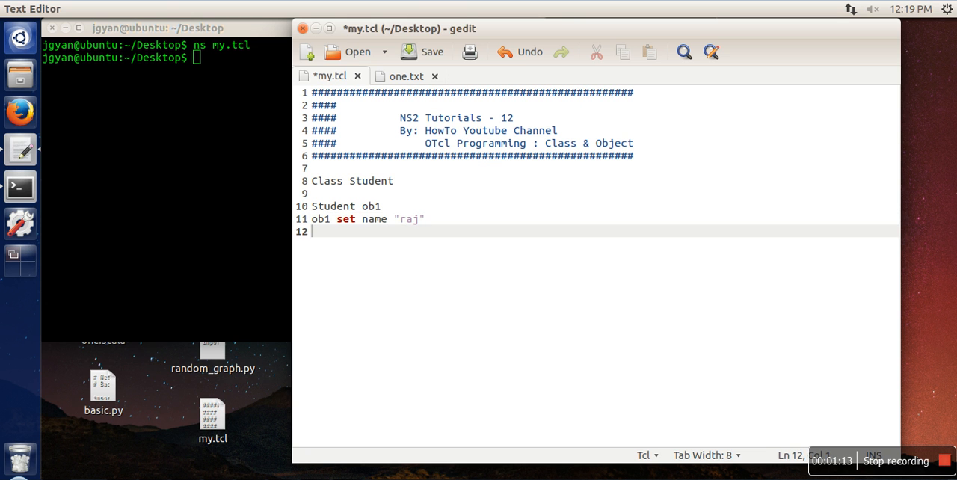
text(ob1 set)
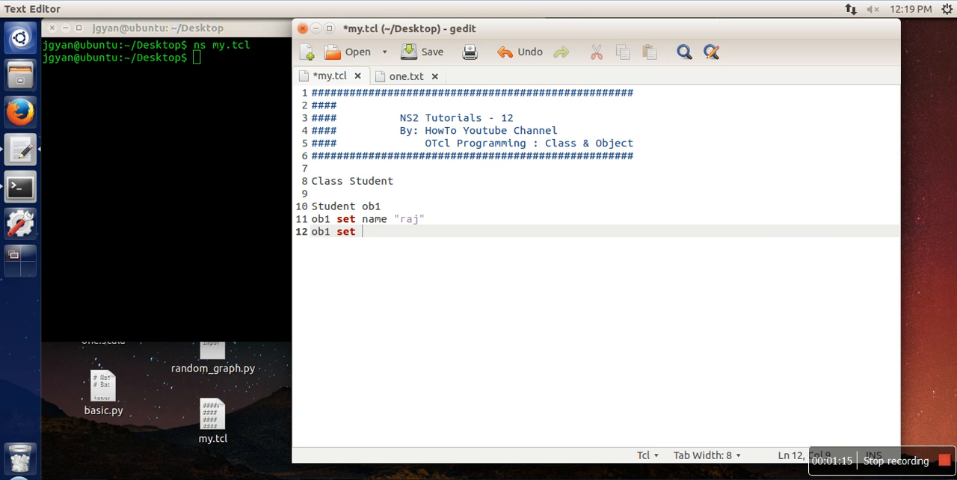
text(roll)
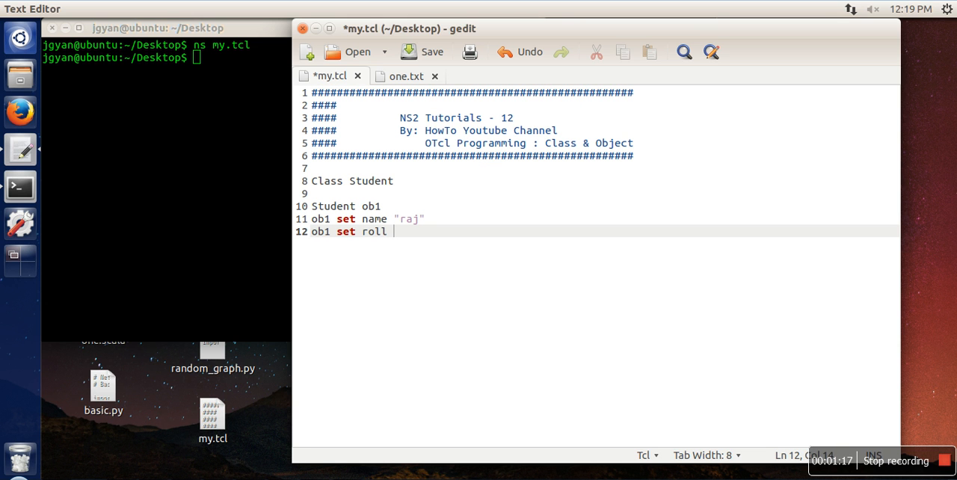
text(1234)
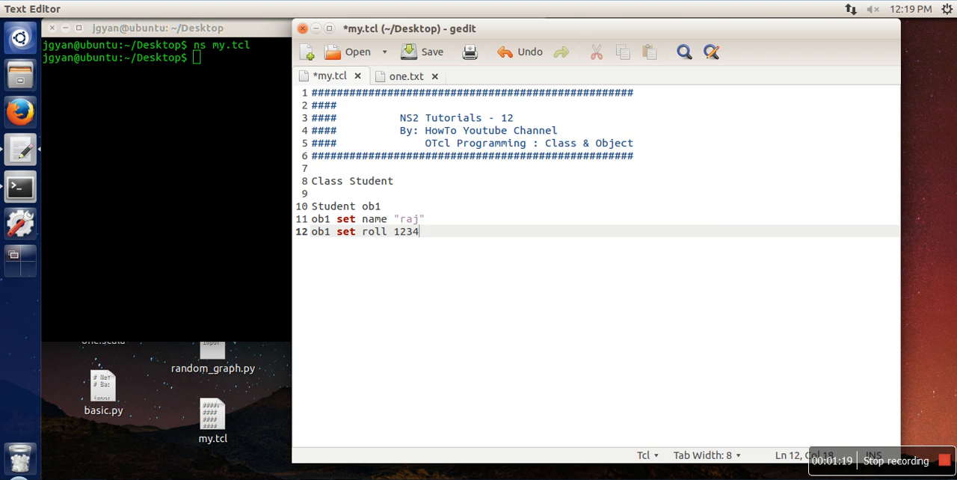
text(ob)
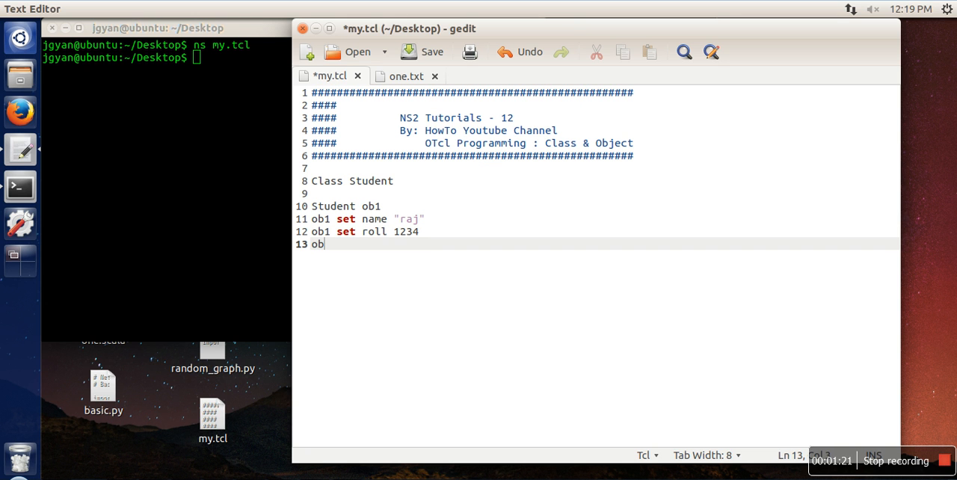
text(1 set)
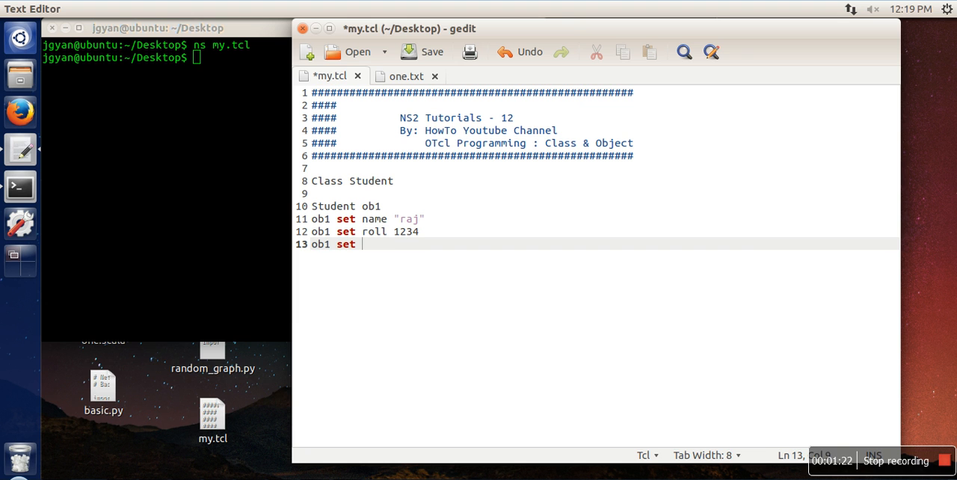
text(city "del)
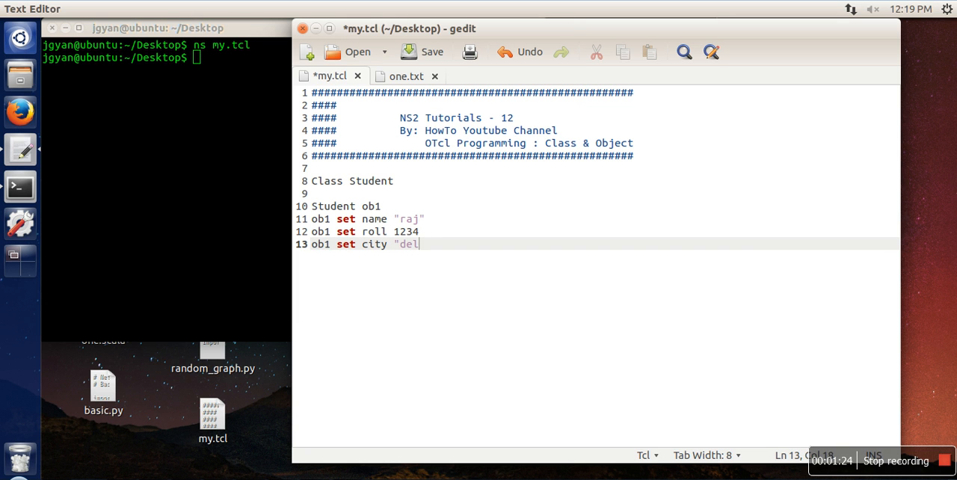
text(hi")
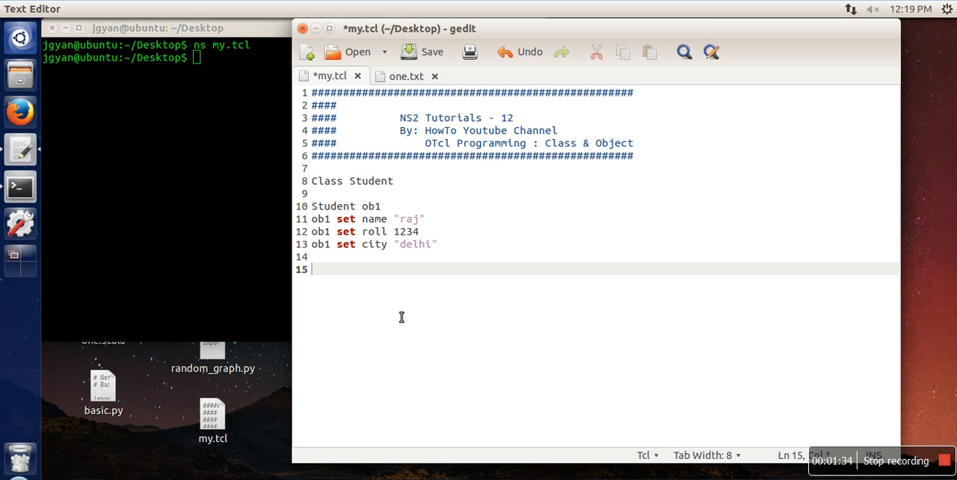
Add puts lines printing ob1's name, roll and city, save, and run ns my.tcl to output raj, 1234, delhi.
text(puts)
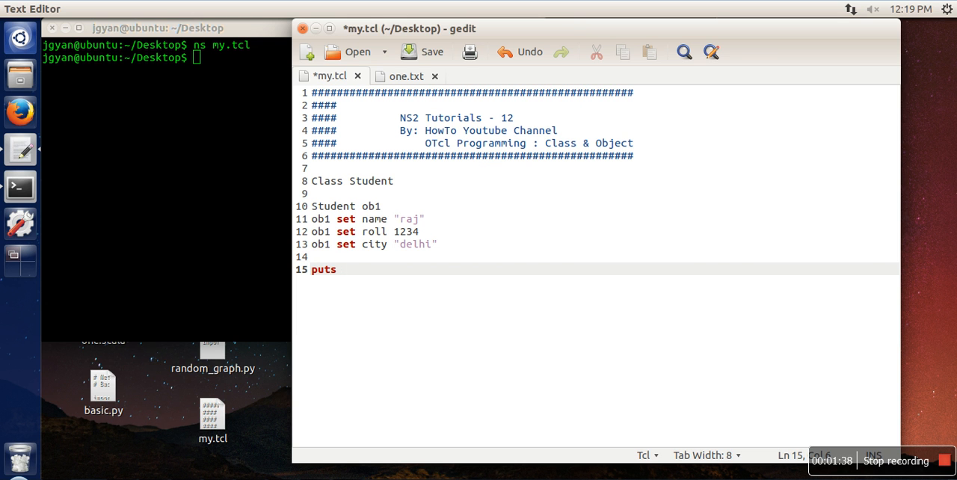
text({)
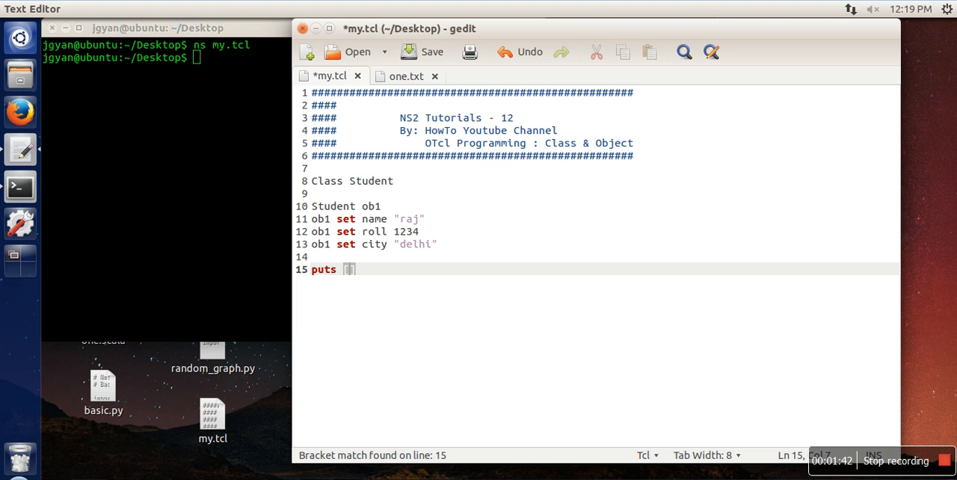
text(ob)
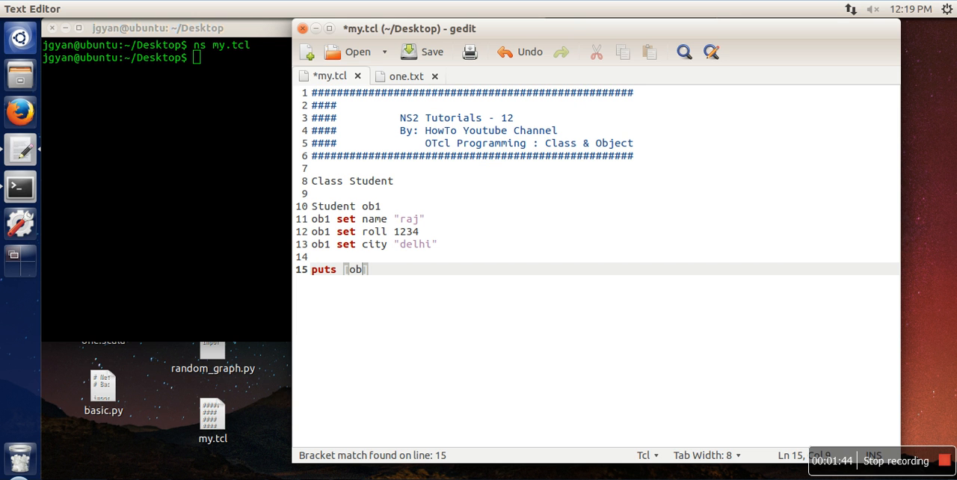
text(1 set)
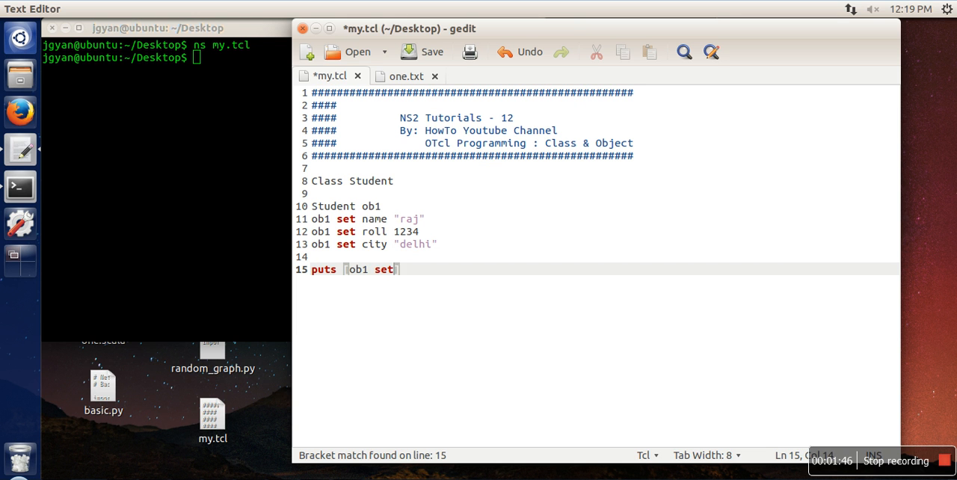
text(name)
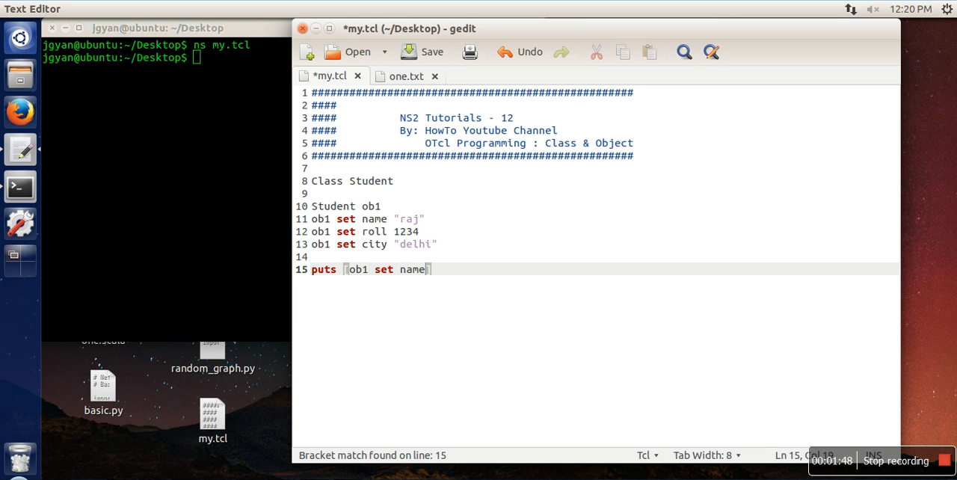
mouse_move(403, 285)
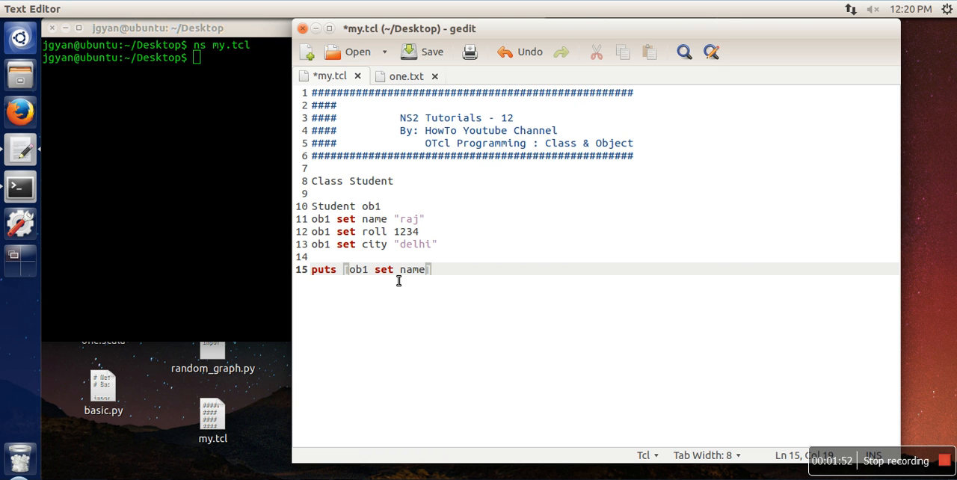
mouse_move(455, 275)
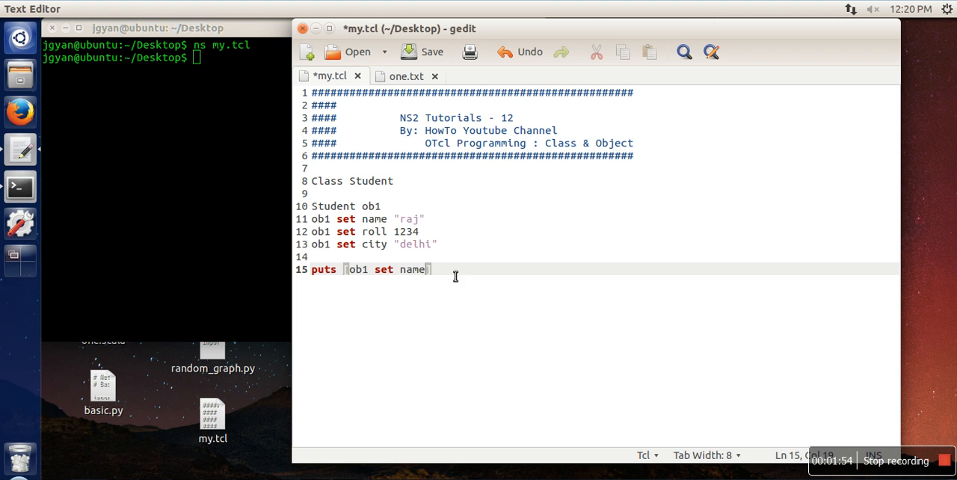
mouse_move(383, 270)
text(puts)
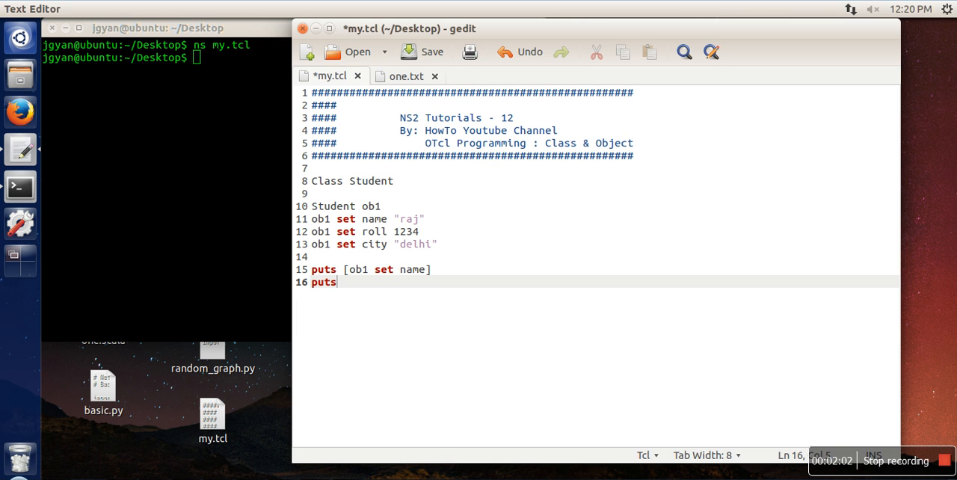
text([)
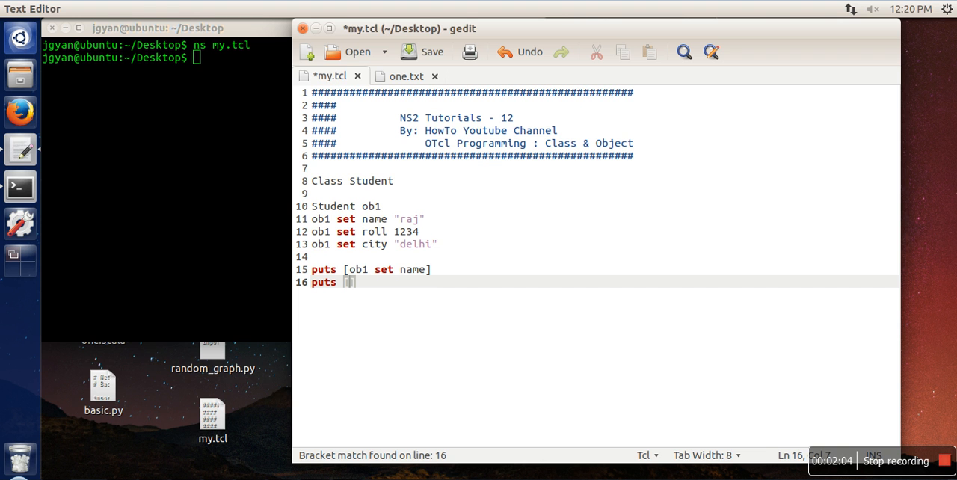
text(ob1 set roll)
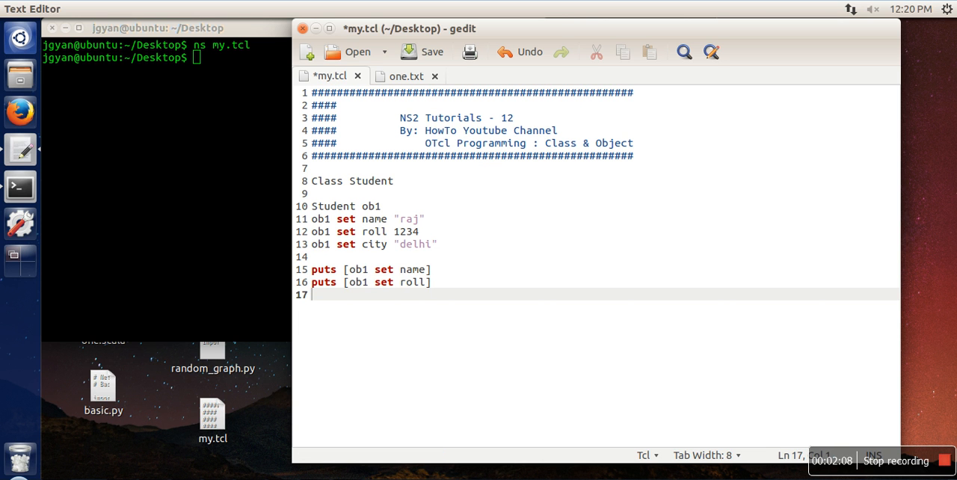
text(puts)
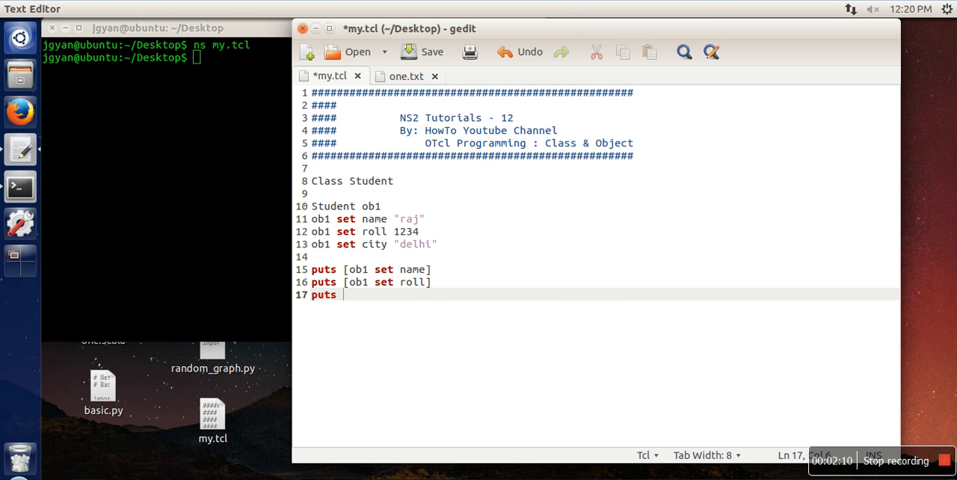
text([ob1 set city)
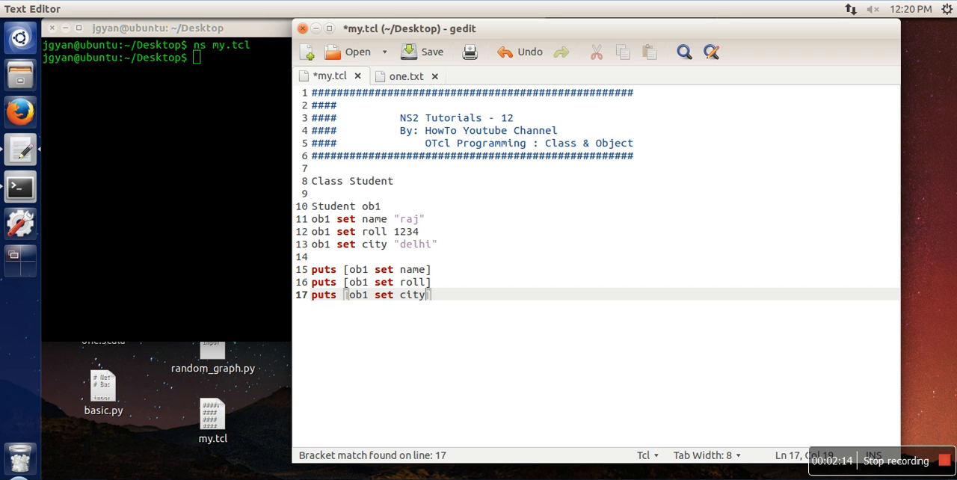
click(422, 51)
text(ns my.tcl)
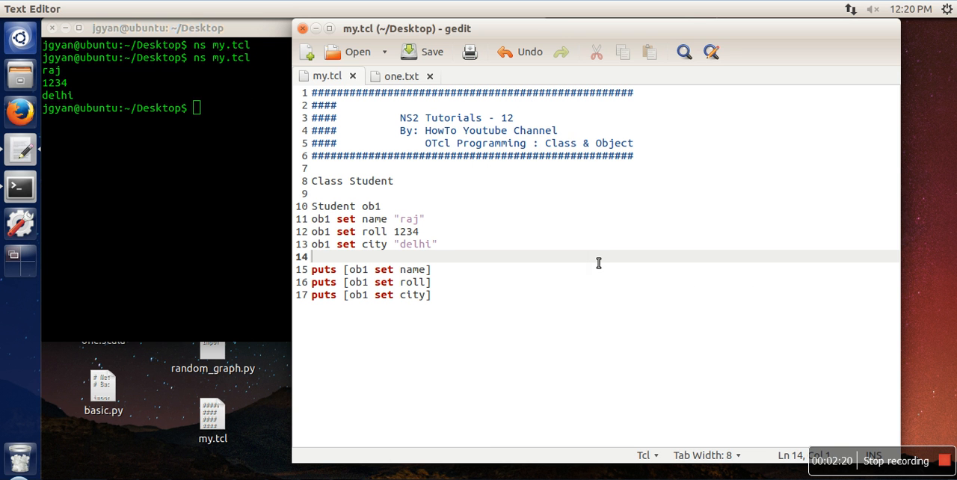
mouse_move(392, 213)
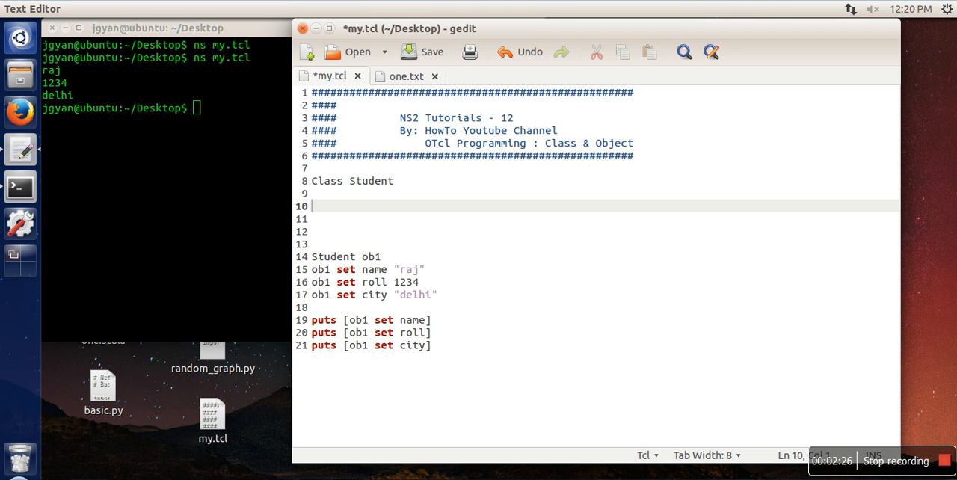
mouse_move(359, 215)
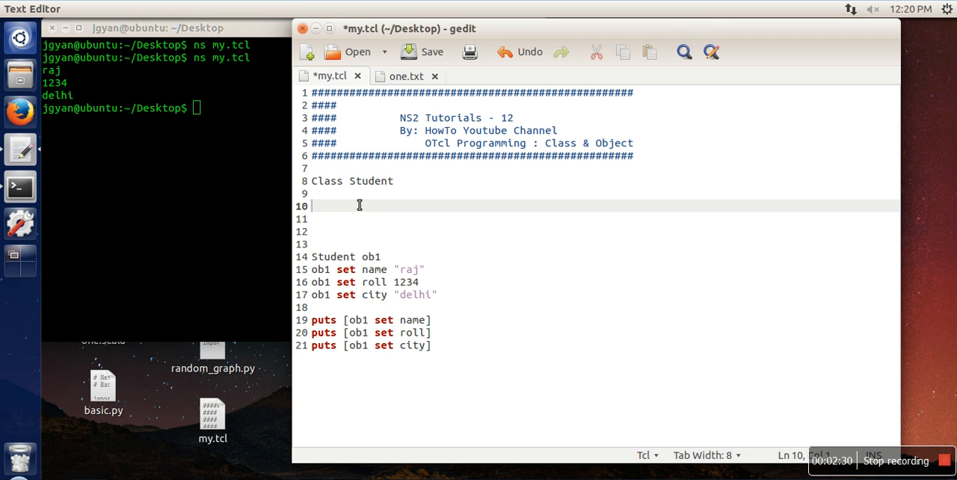
Write the header 'Student instproc {} {' below the class declaration.
text(S)
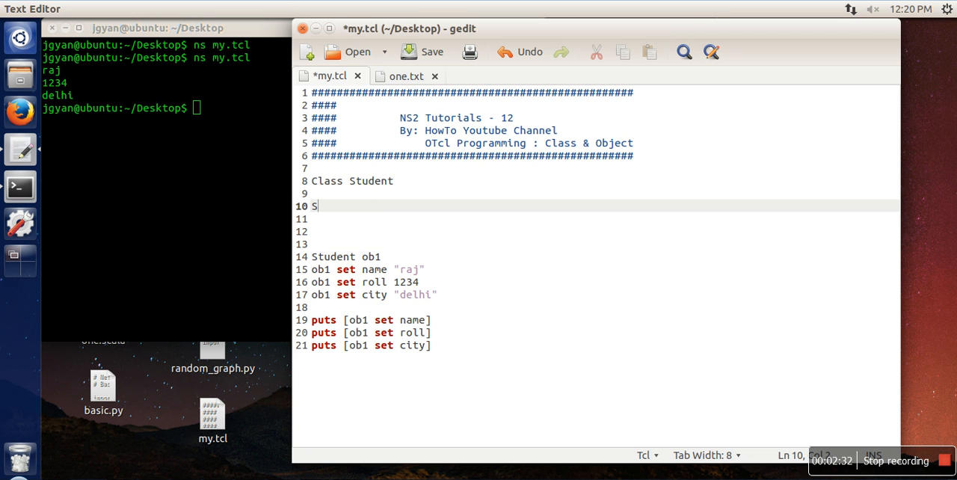
text(tudent)
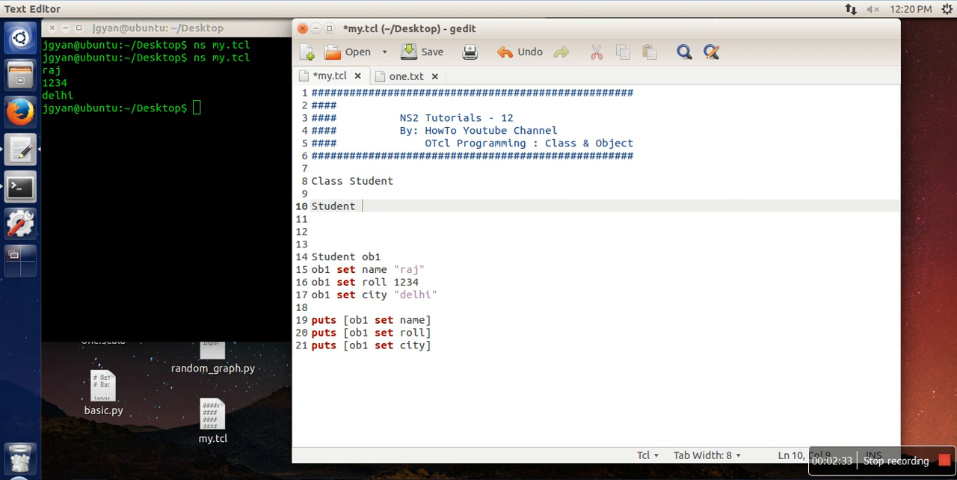
text(instpro)
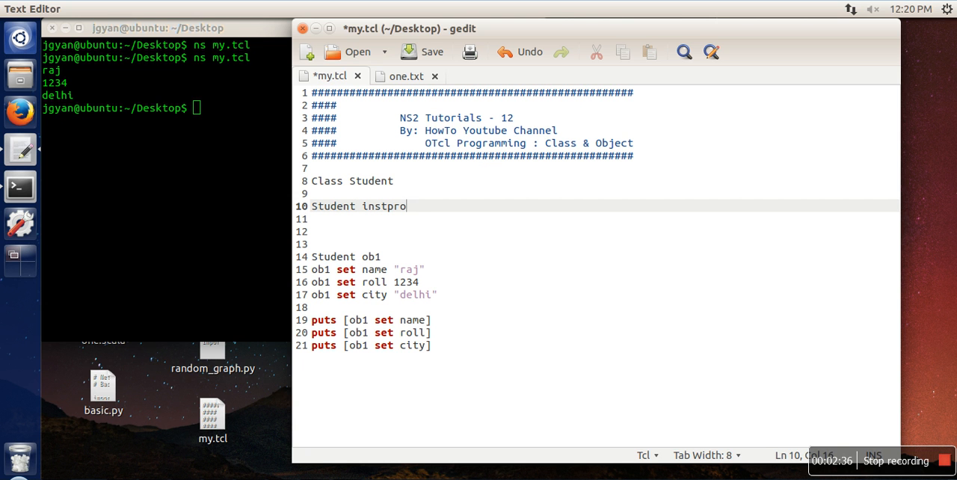
text(c)
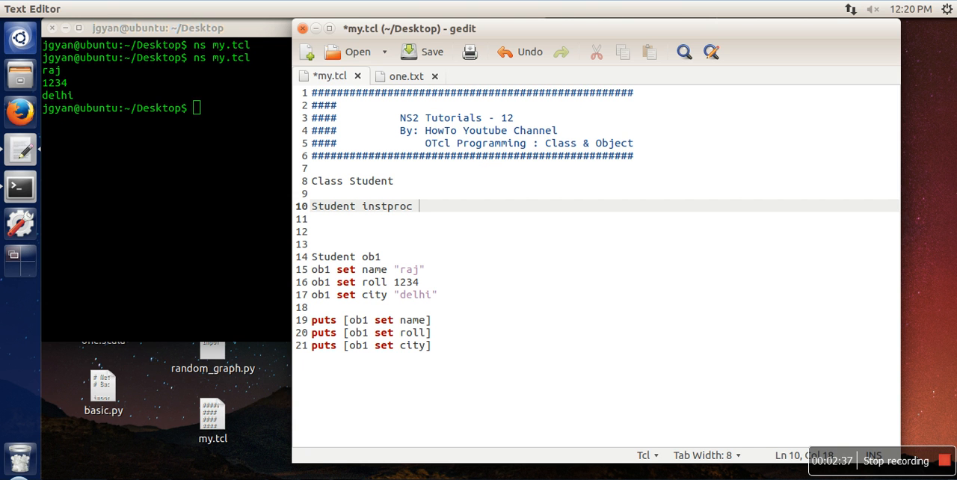
text({} {)
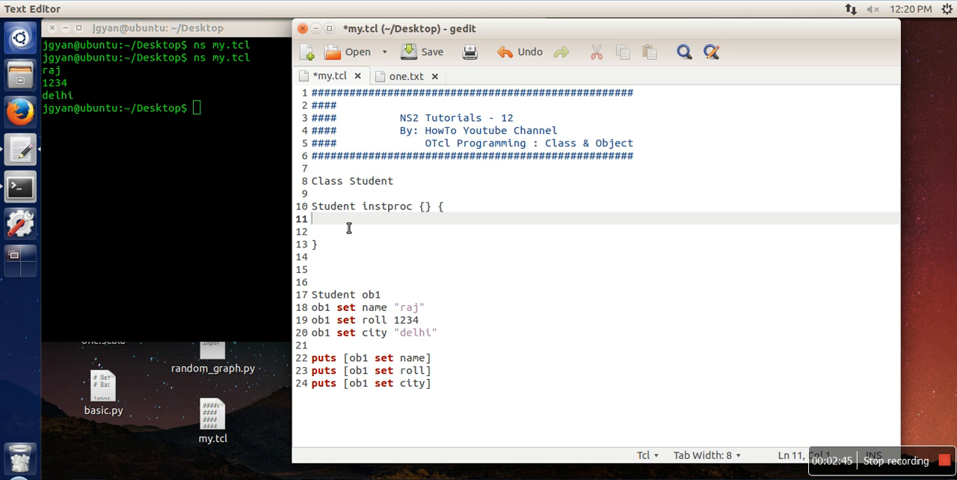
Declare '$self instvar name roll city' inside the instproc body.
text($self)
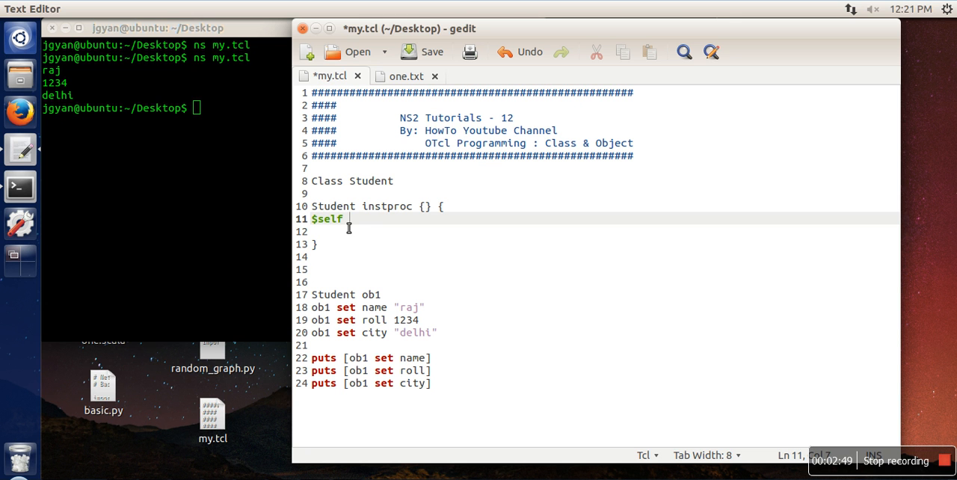
mouse_move(395, 225)
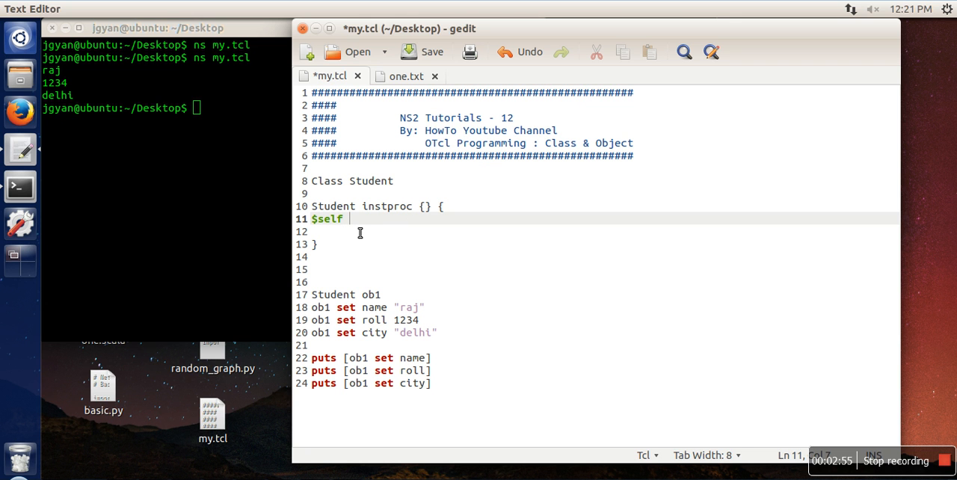
text(instva)
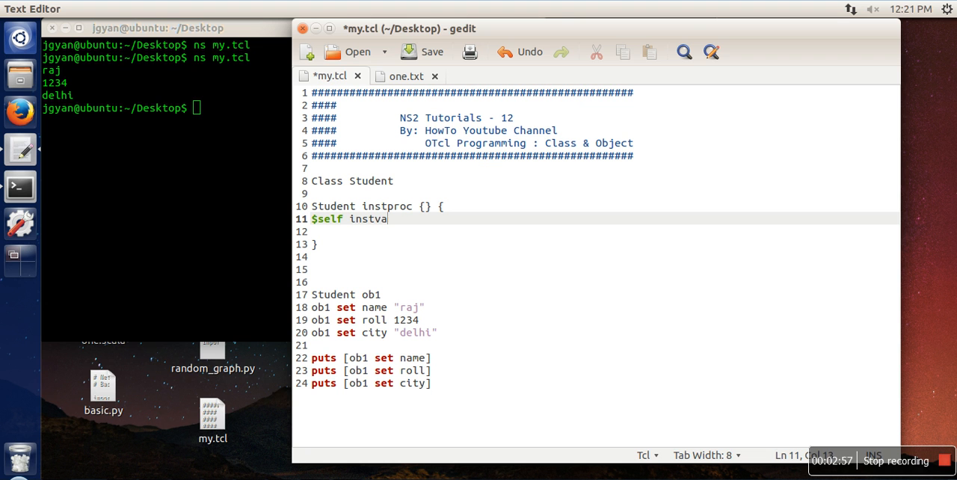
text(r)
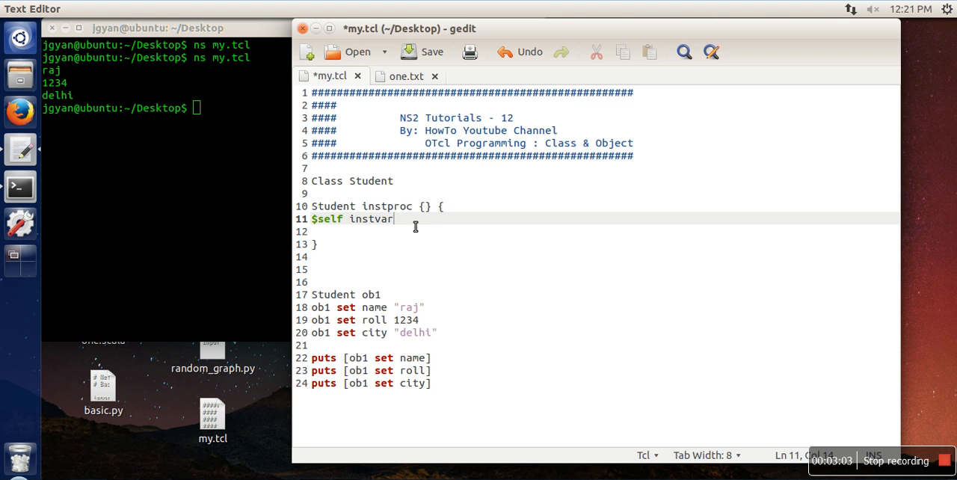
text(name)
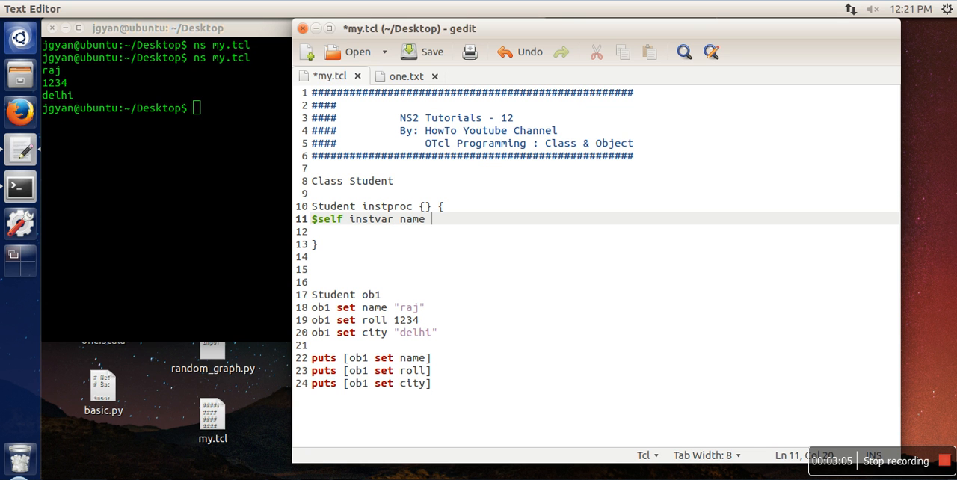
text(roll city)
click(599, 232)
text(puts)
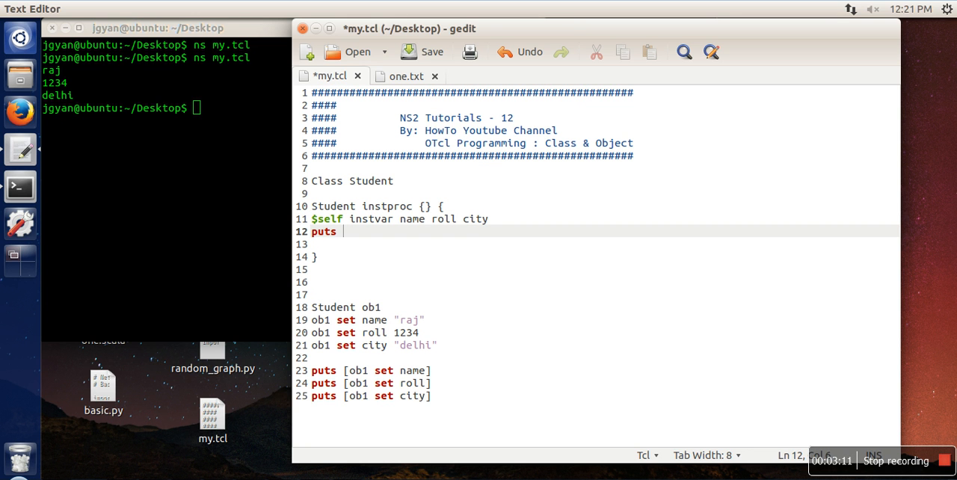
Write puts lines for "Name:$name", "Roll:$roll" and "City:$city" inside the instproc.
text(")
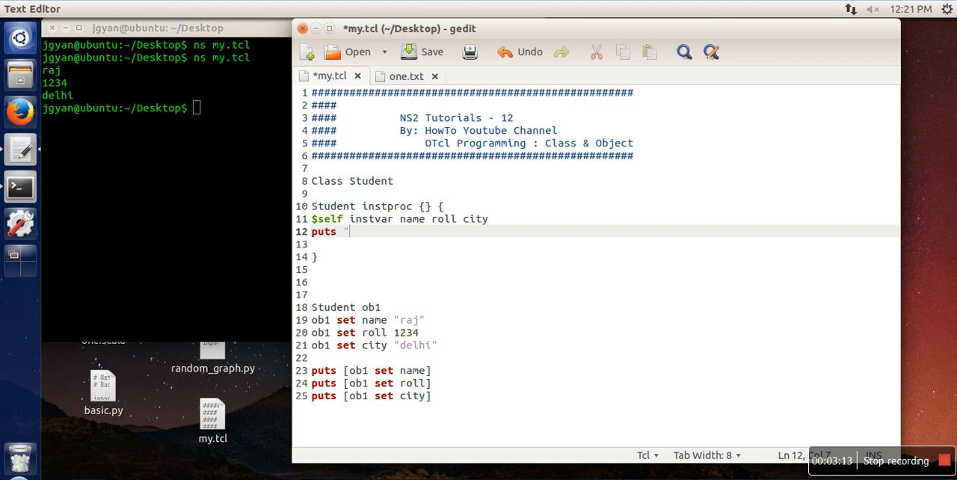
text(Name:)
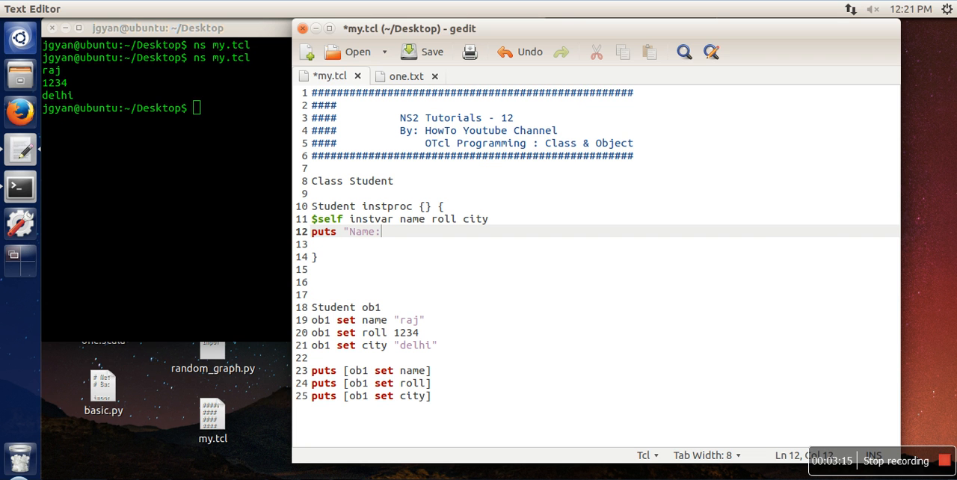
text($name")
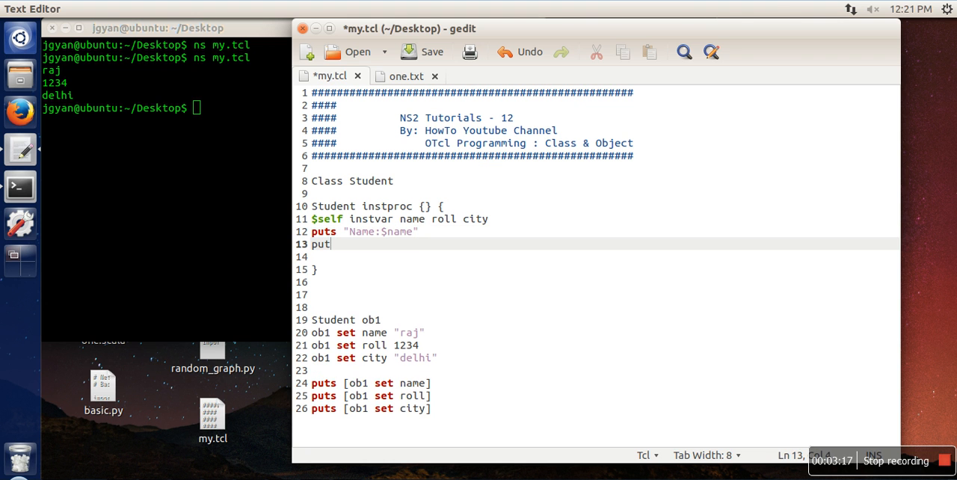
text(s ")
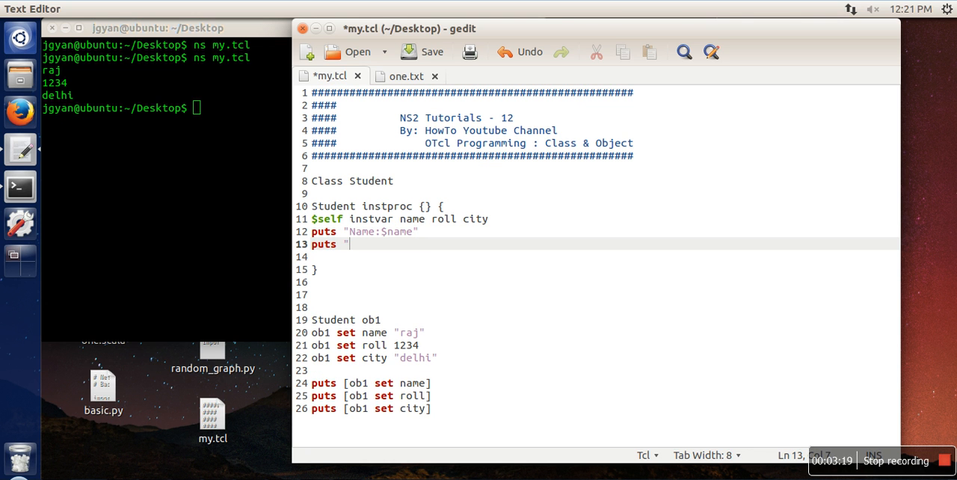
text(Roll:)
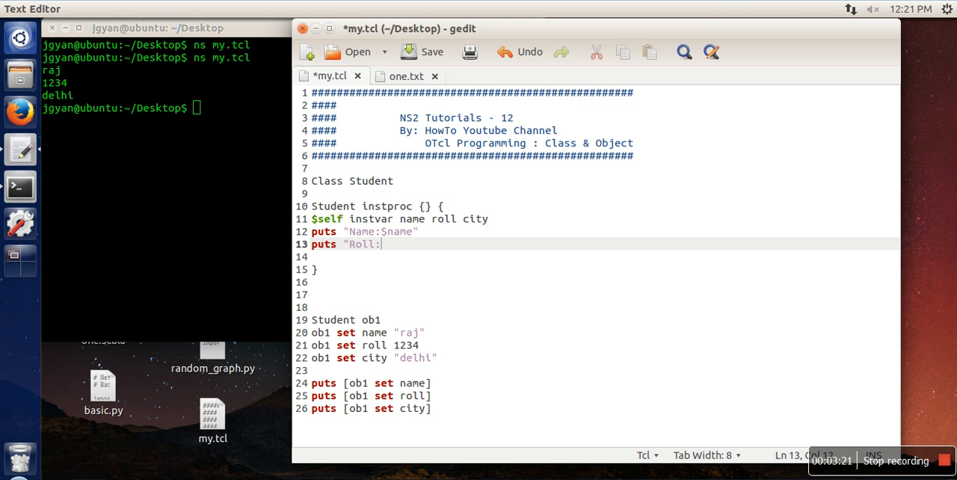
text($roll)
click(606, 258)
text(p)
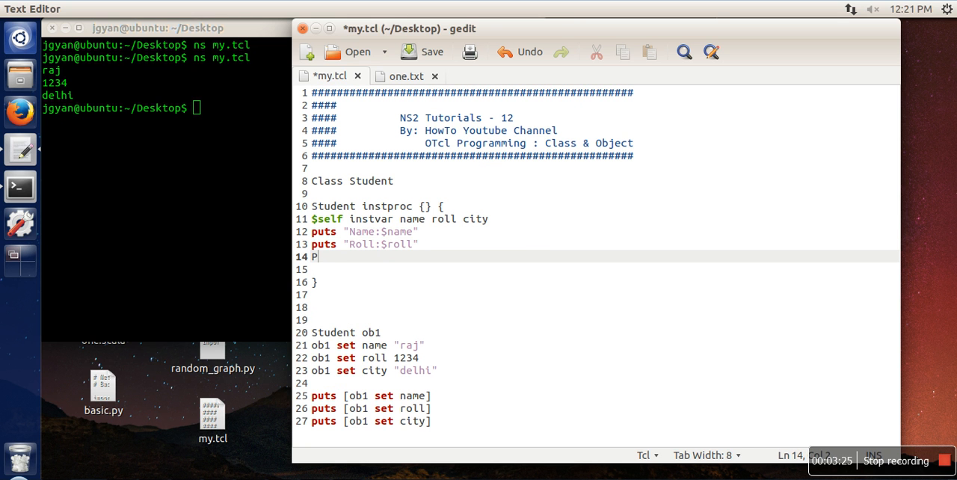
text(ust ")
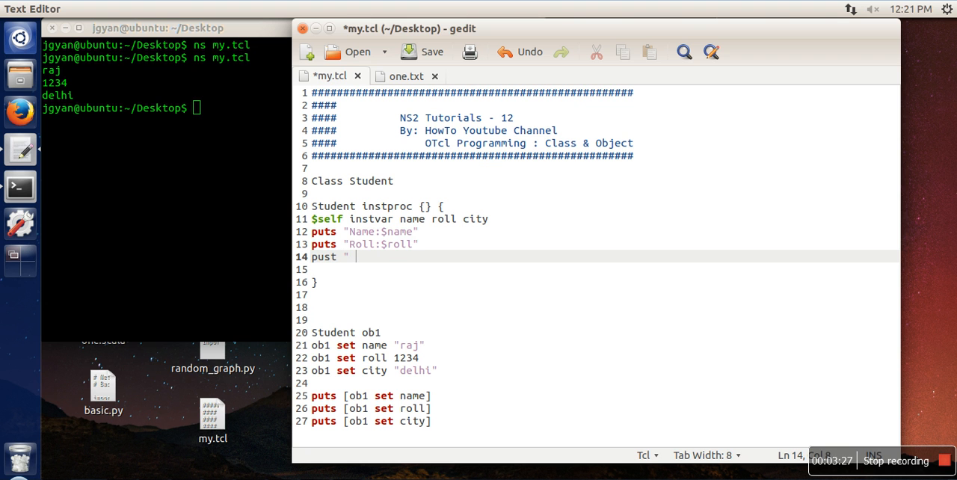
text(City)
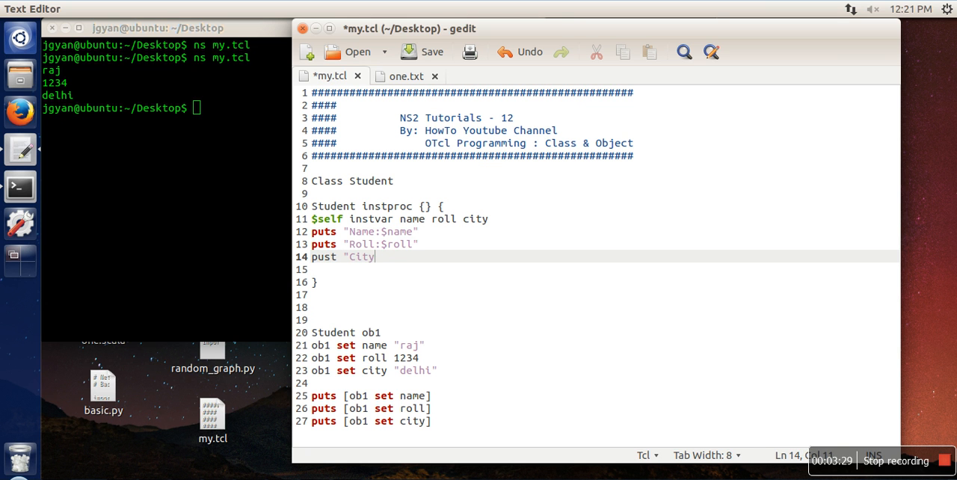
text(:$city")
click(606, 395)
text(ob1)
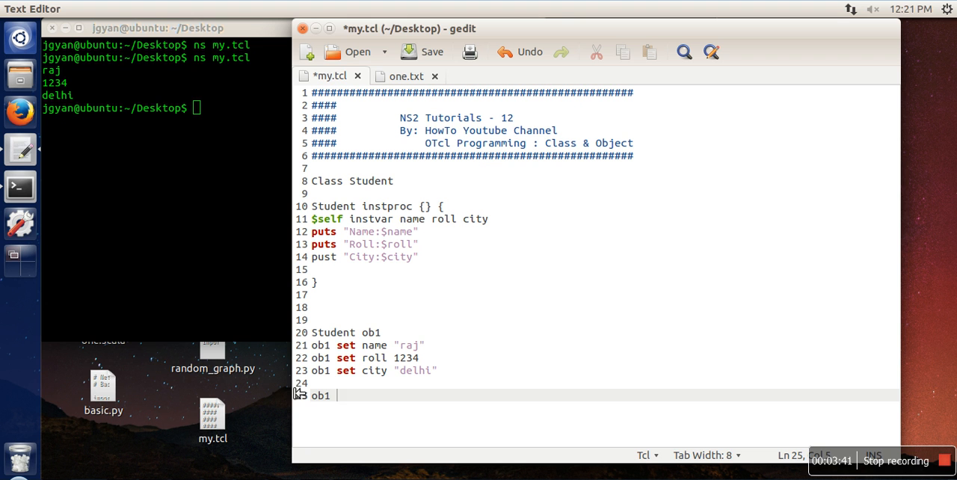
Name the instproc show and add the call 'ob1 show' at the end of the script.
click(425, 206)
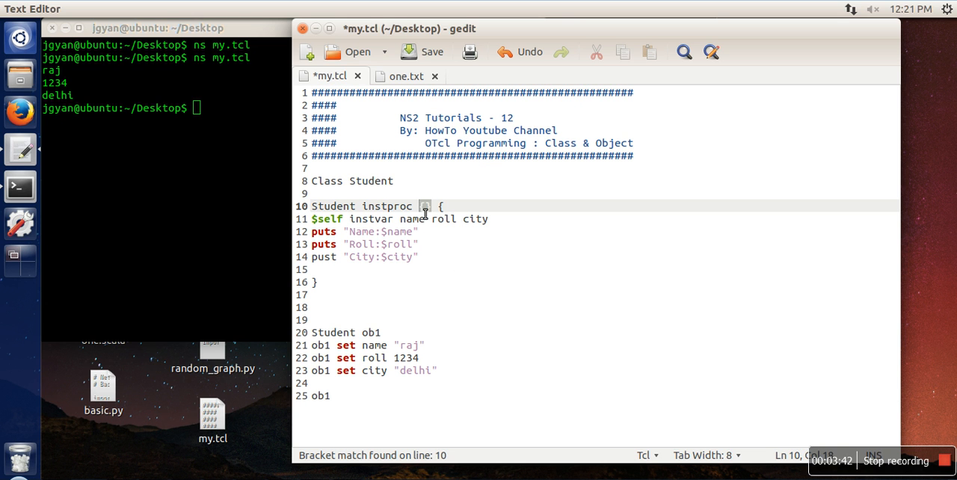
text(wh)
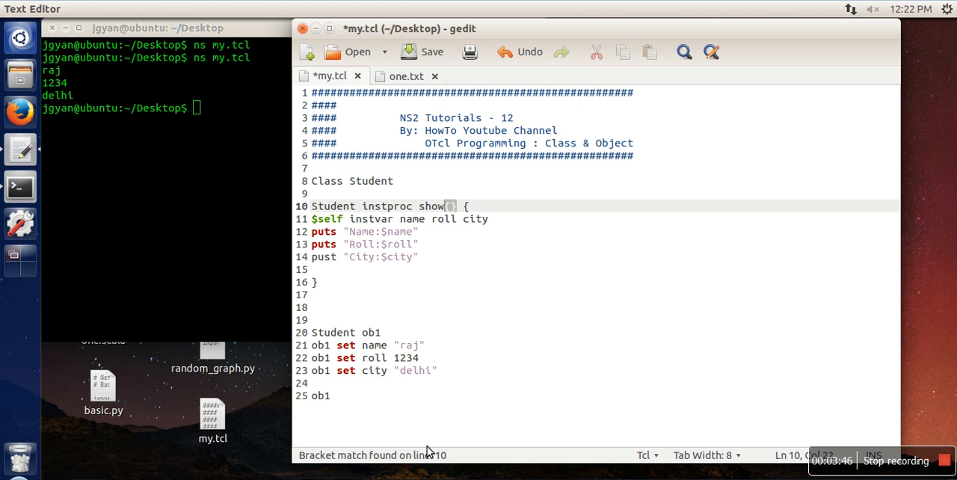
text(show)
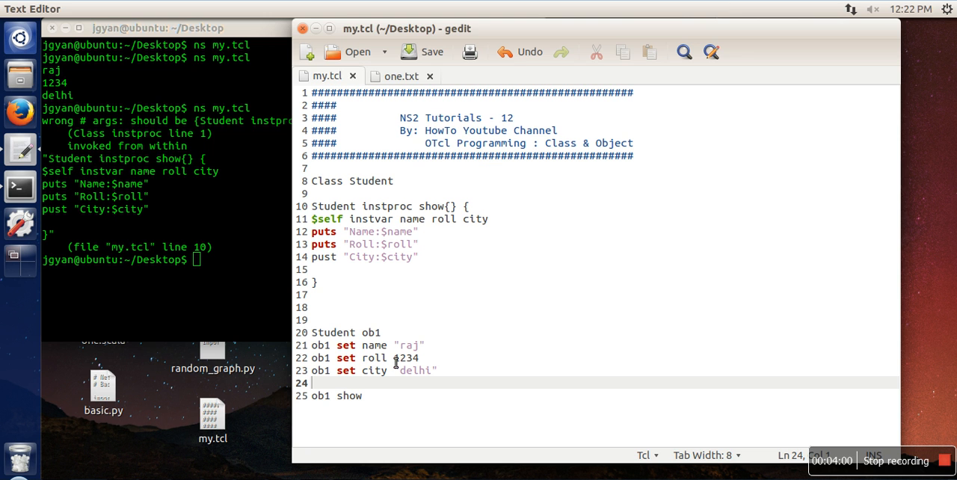
After the wrong # args error, fix the 'show {}' header and the 'pust' typo so the run prints Name:raj, Roll:1234, City:delhi.
click(150, 27)
text(s)
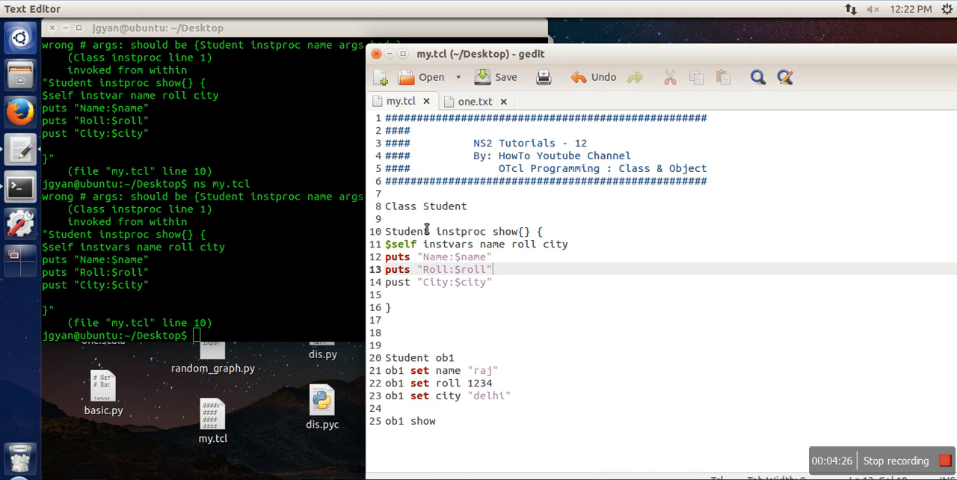
mouse_move(494, 245)
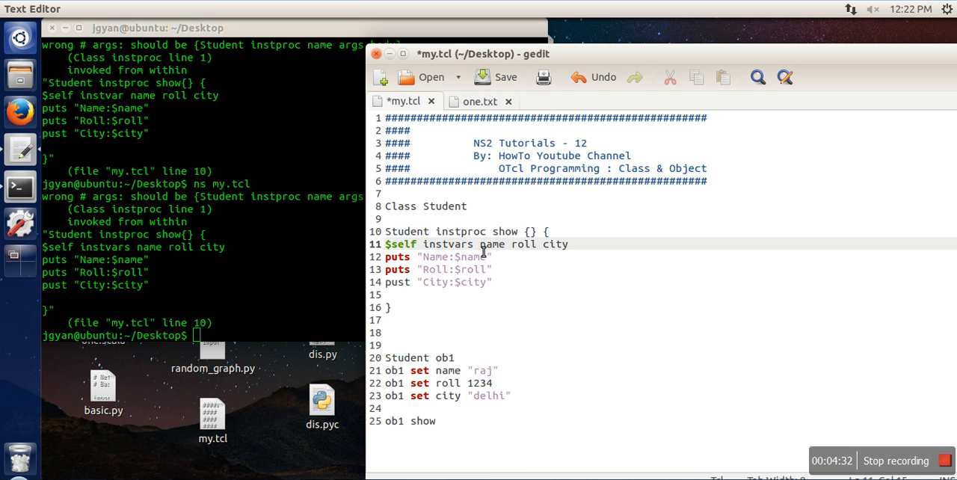
click(497, 78)
text(t)
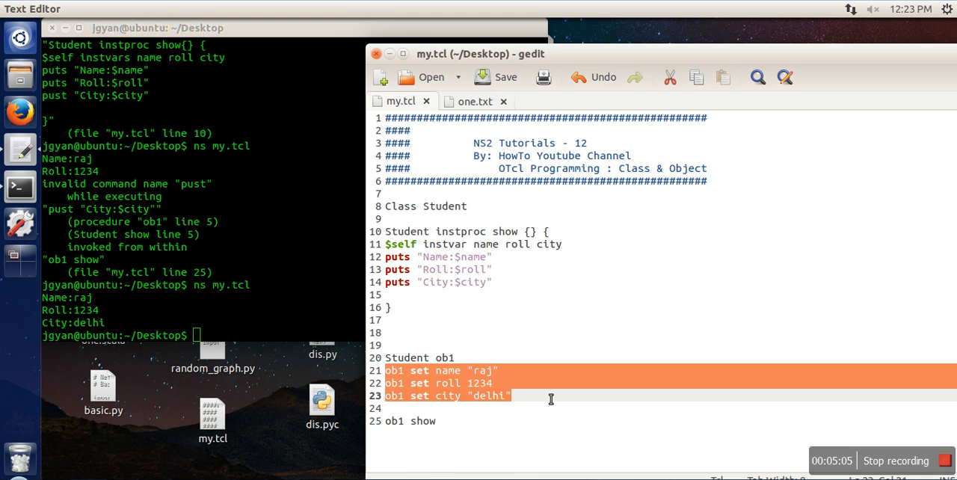
mouse_move(444, 422)
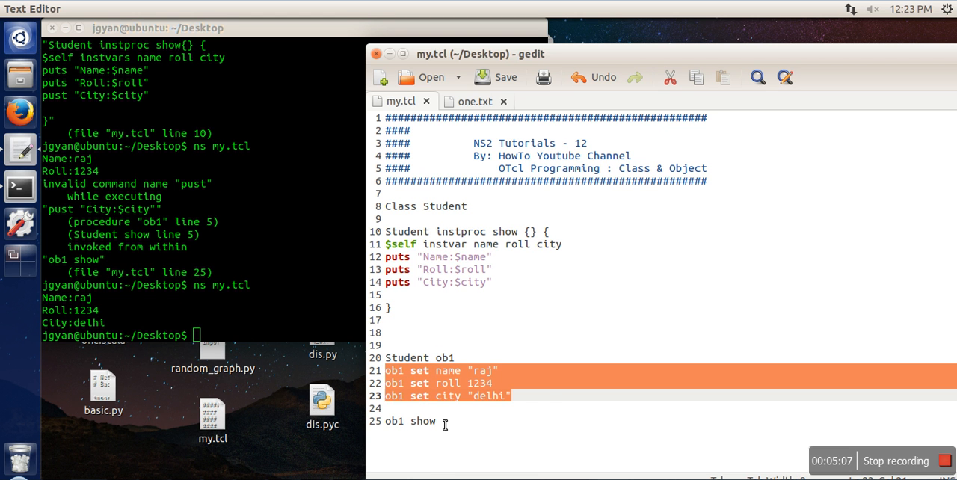